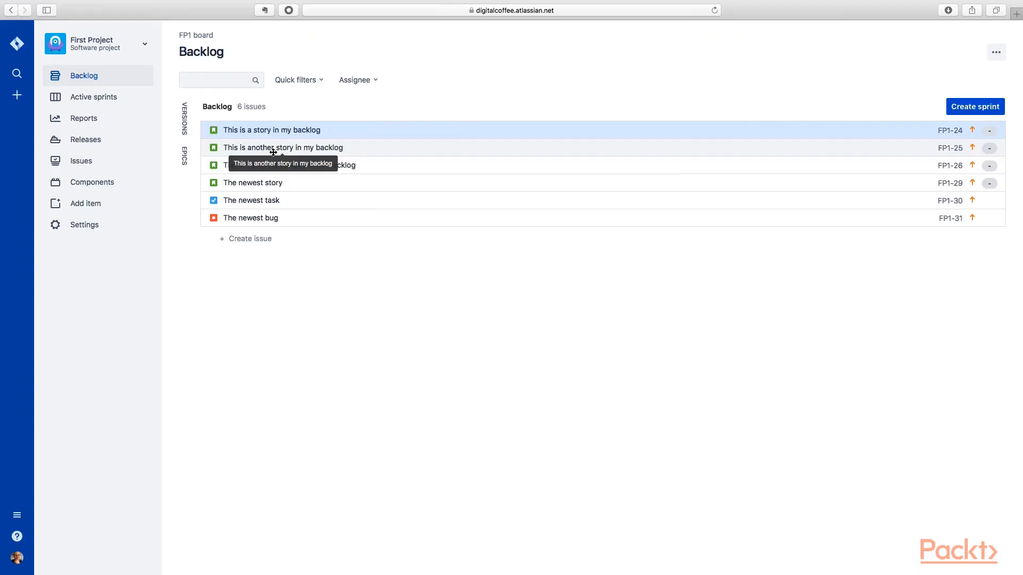
mouse_move(285, 272)
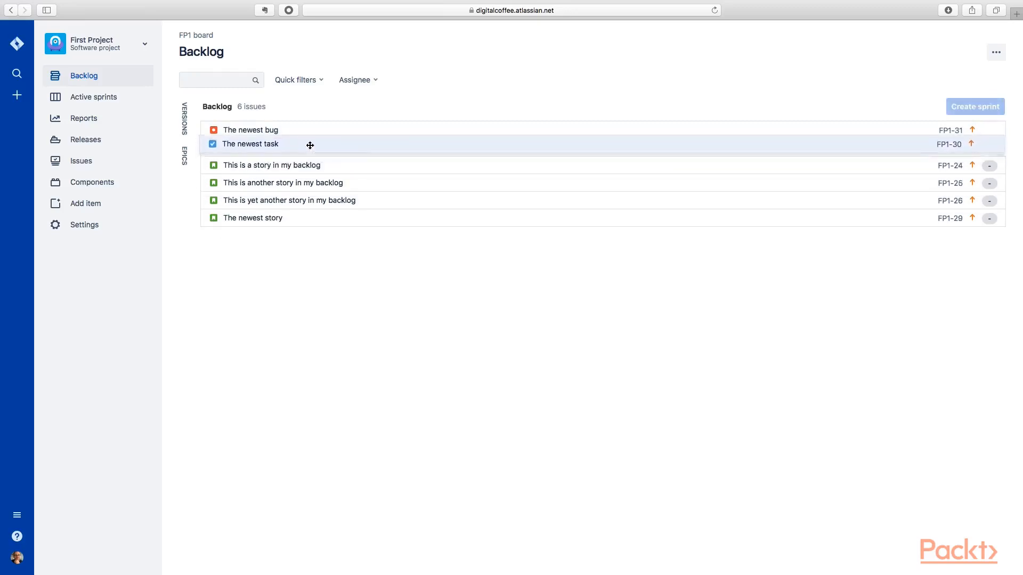
Drag the newest story, bug and task above the three older stories in the FP1 backlog.
left_click_drag(310, 145, 314, 165)
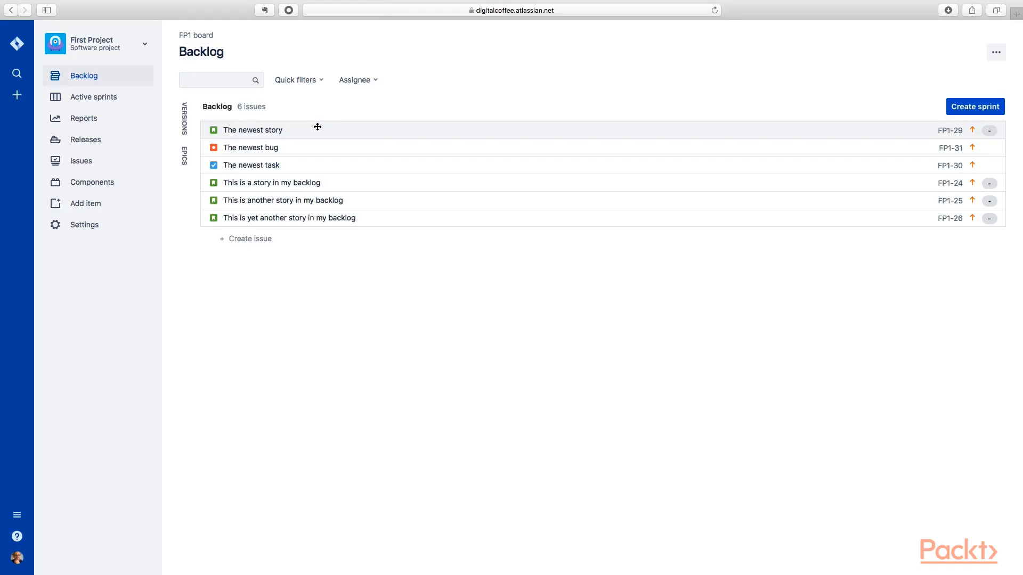
Link the newest story, bug and task to My Test Epic from the Epics panel.
left_click(185, 157)
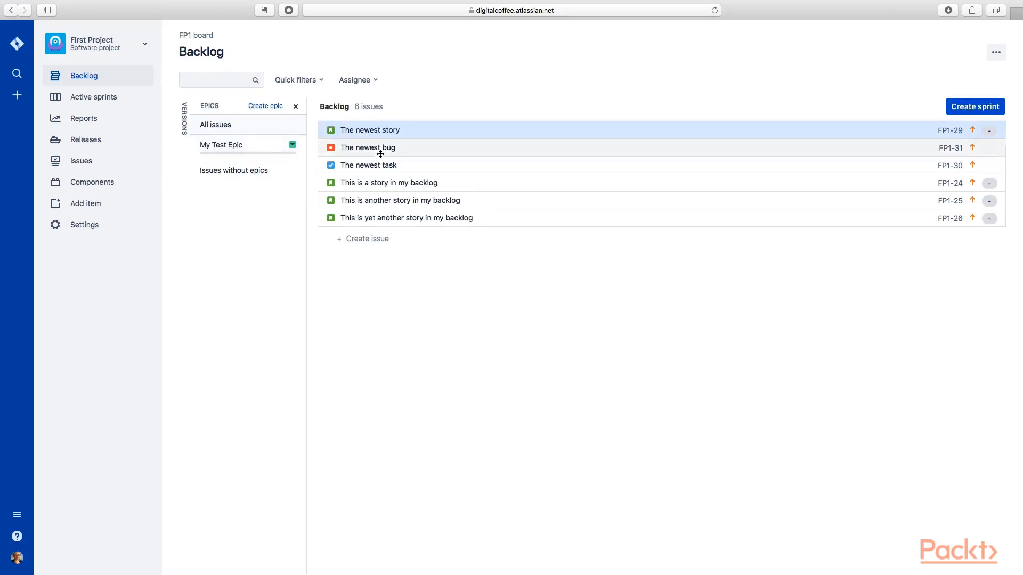
mouse_move(416, 130)
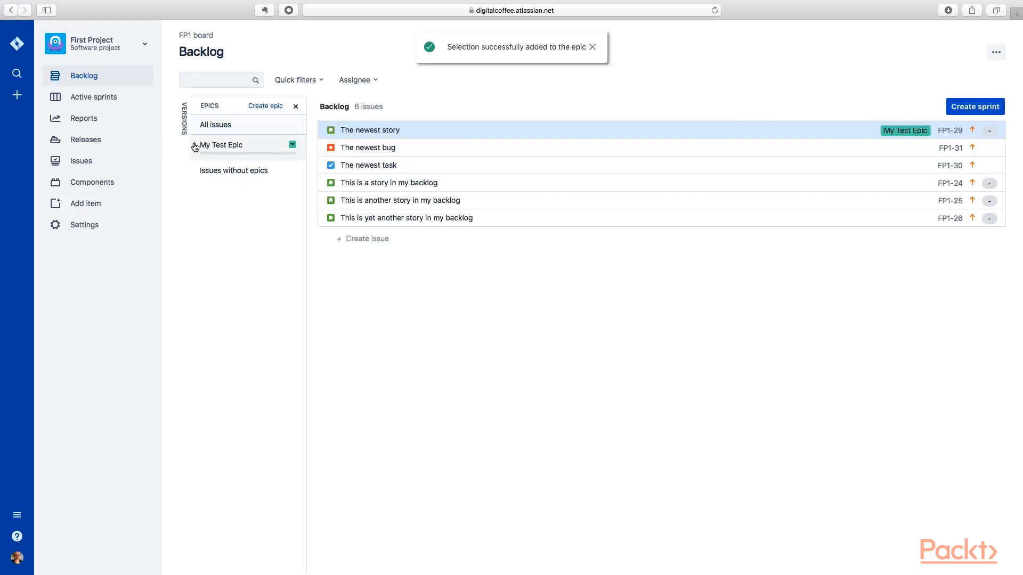
left_click(221, 145)
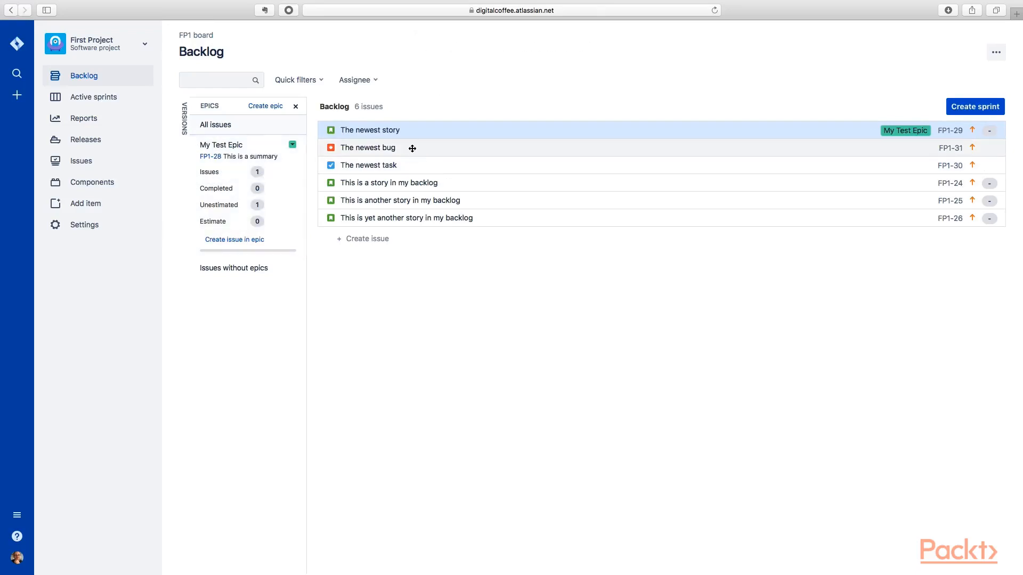
left_click(367, 147)
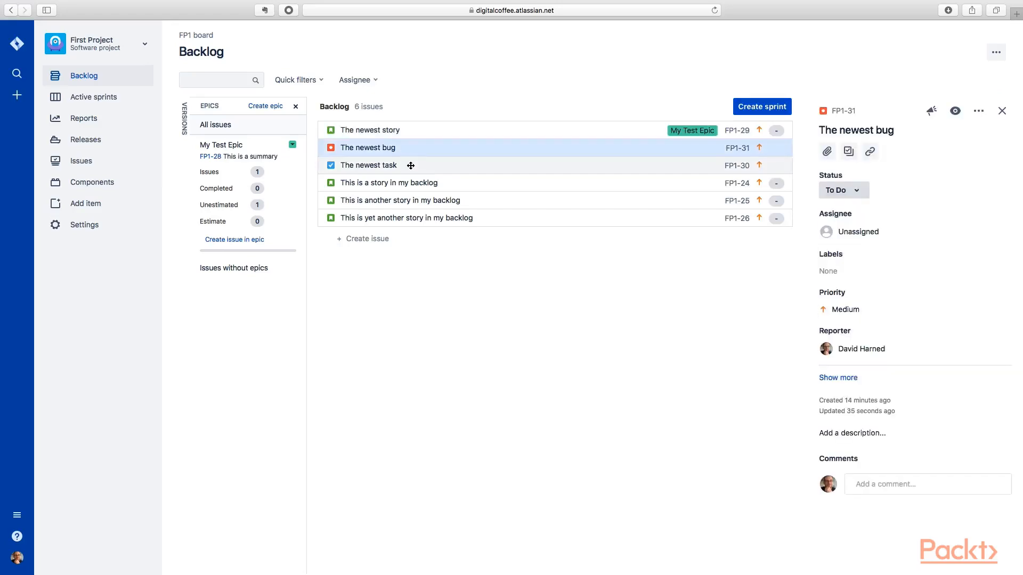
left_click(368, 166)
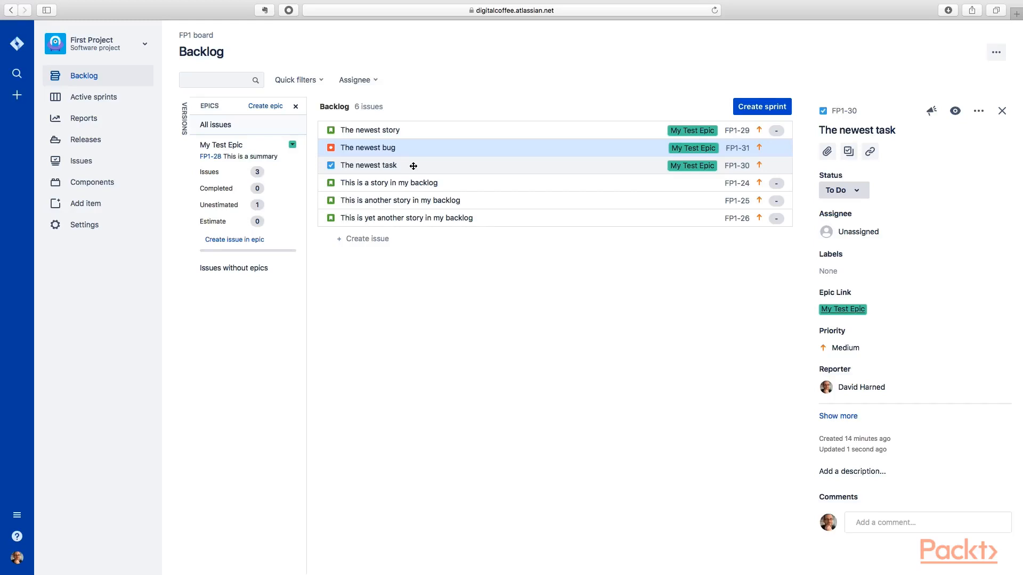
mouse_move(185, 121)
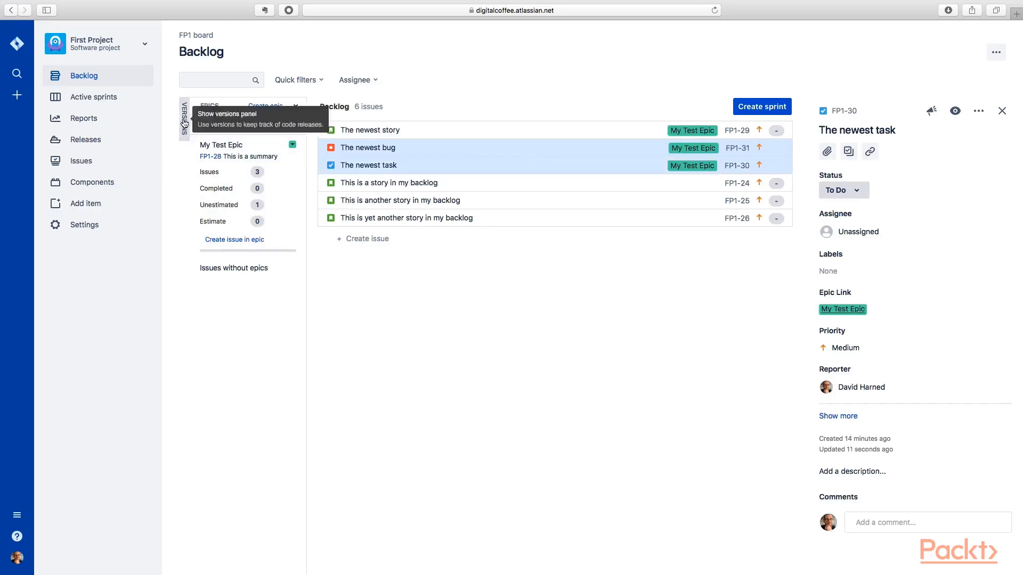
Open the Versions panel listing Version 2.0 and Version 3.0 beside the epics.
left_click(184, 119)
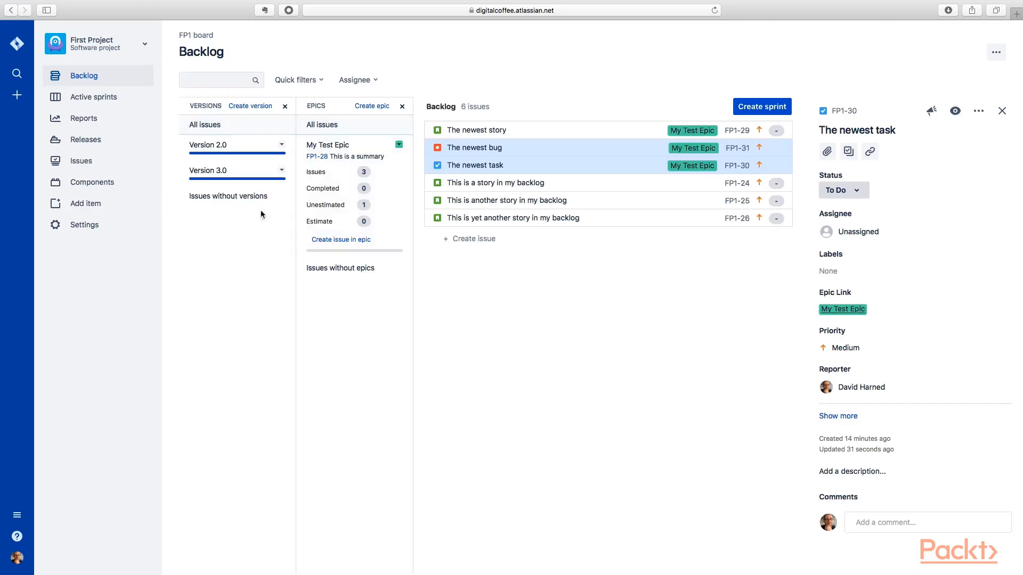
mouse_move(228, 196)
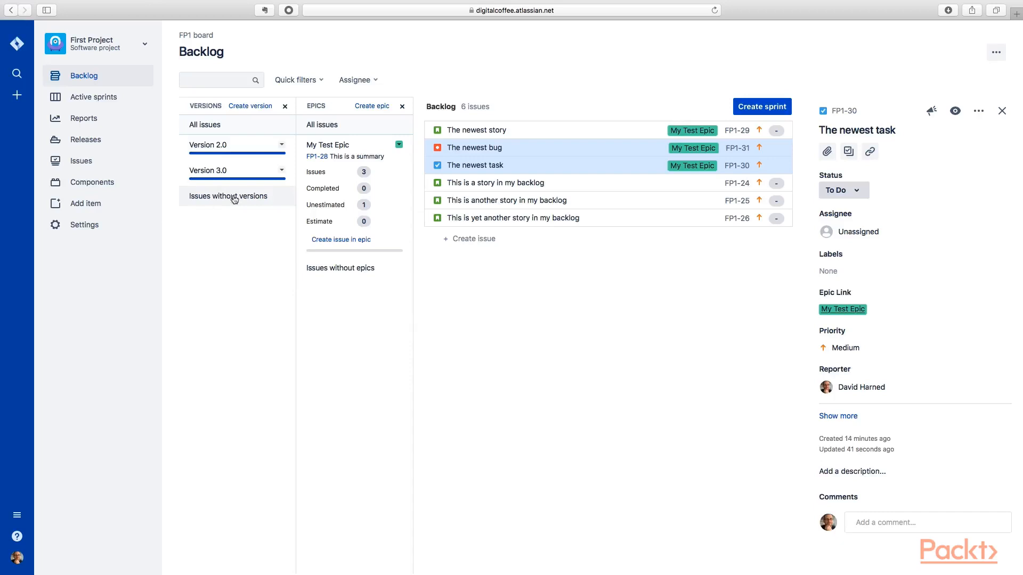
mouse_move(366, 271)
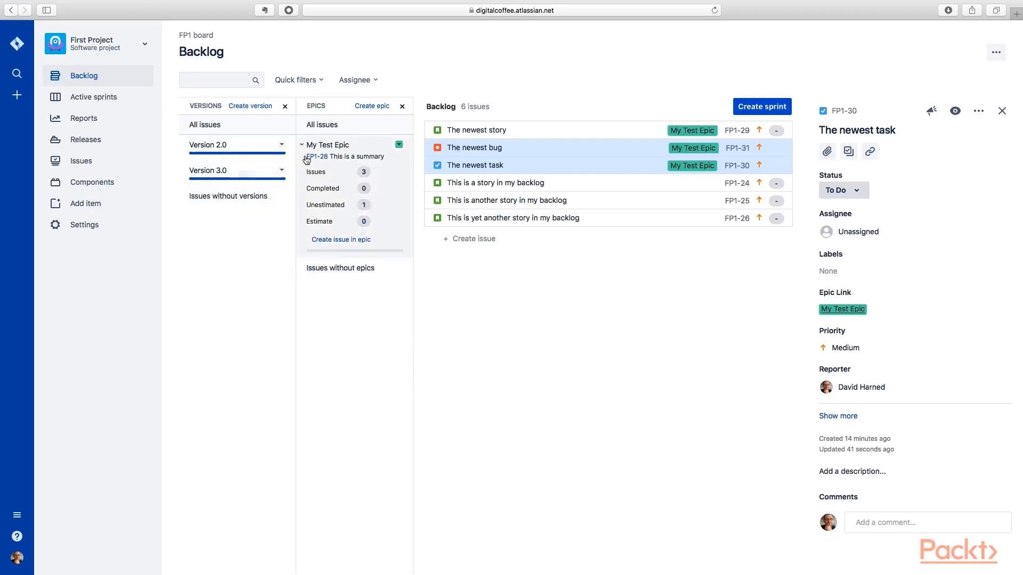
mouse_move(328, 184)
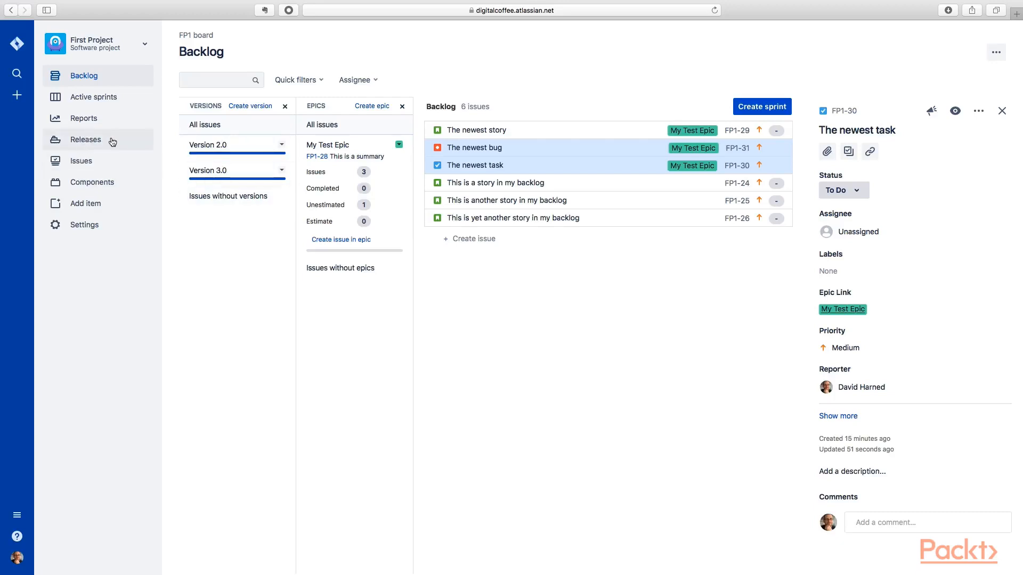
View the Version 2.0 release page with its nine done issues, then return to the backlog.
left_click(85, 140)
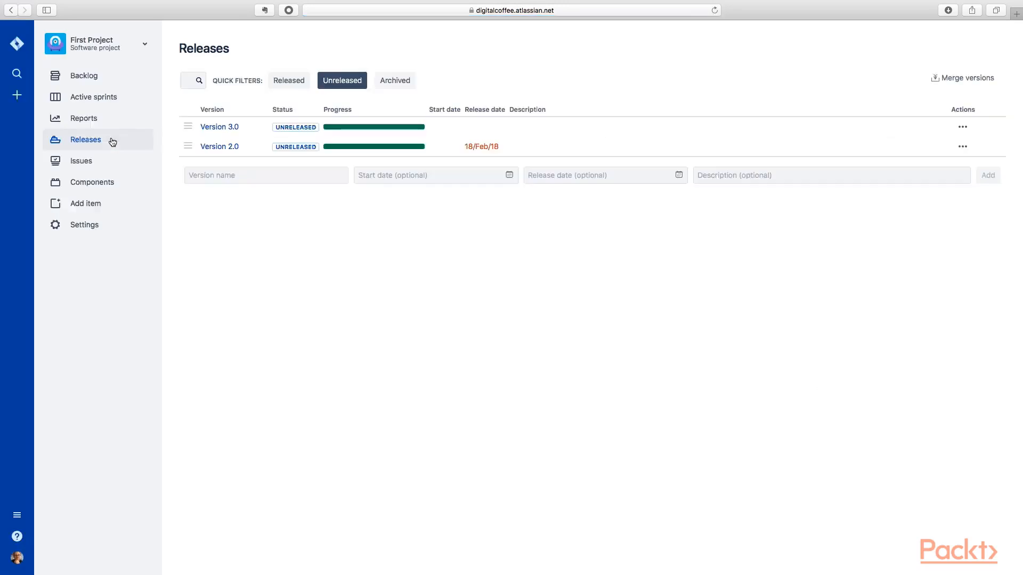
mouse_move(229, 145)
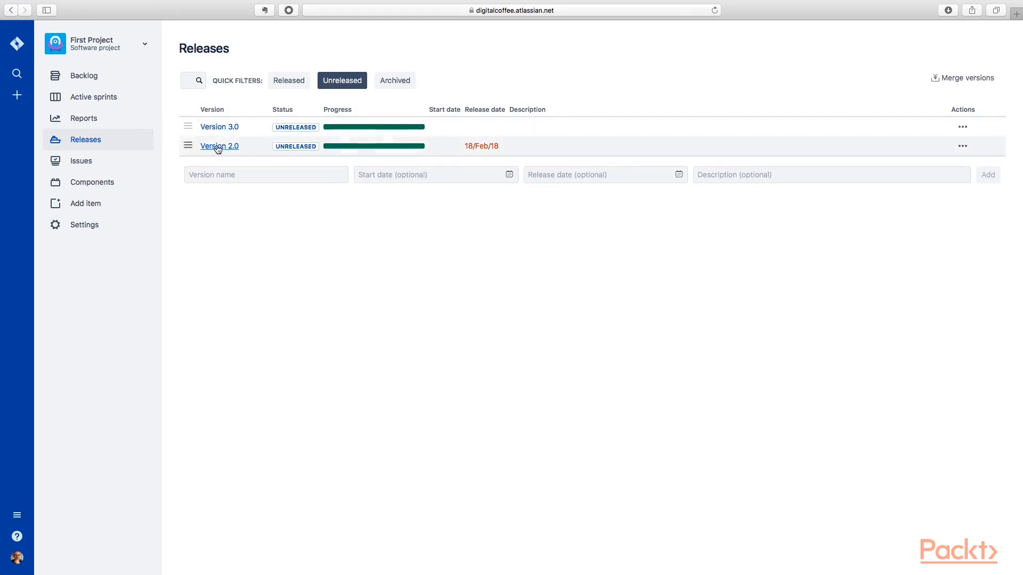
left_click(219, 145)
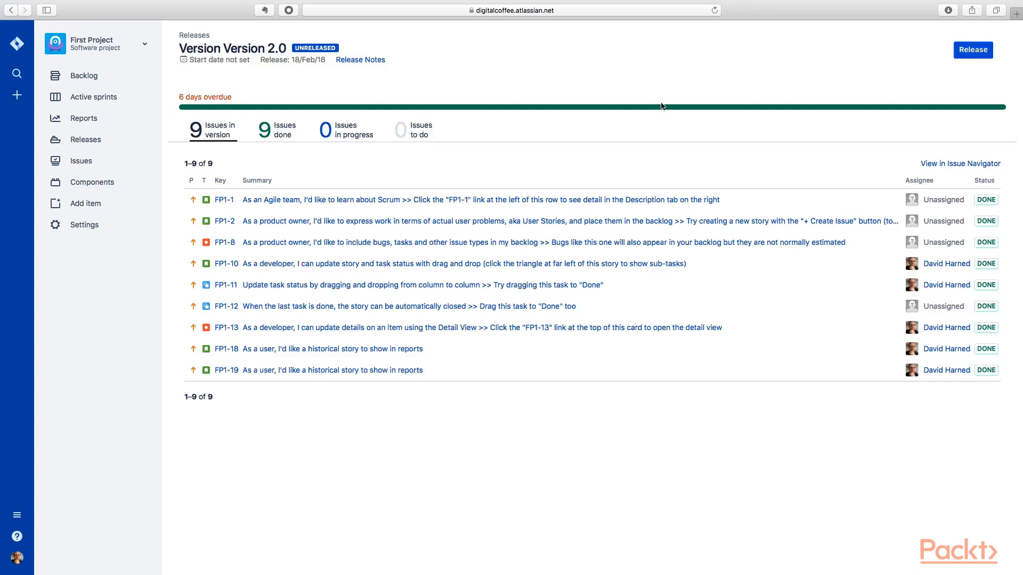
left_click(84, 76)
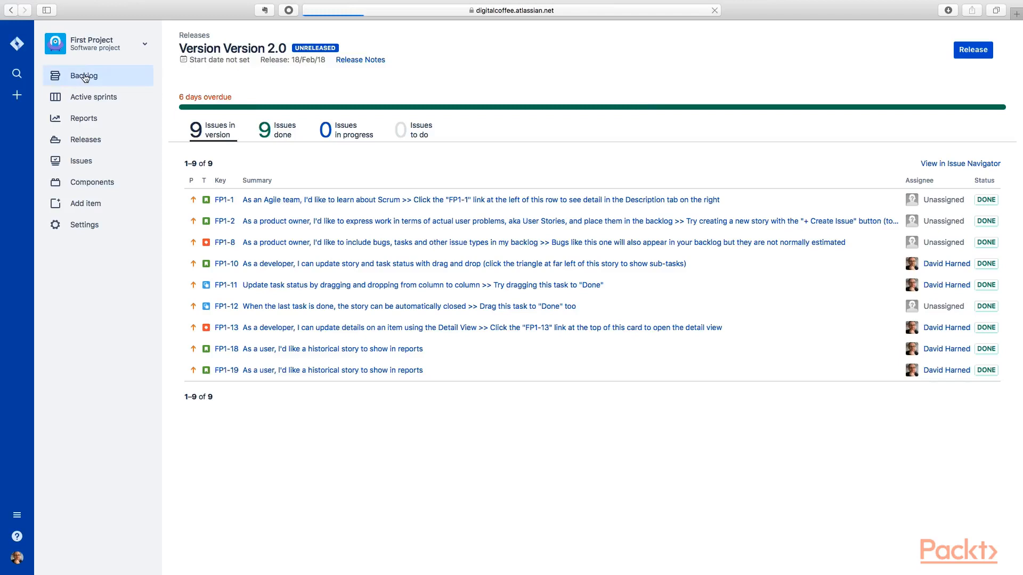
Assign the newest story, bug and task to Version 2.0 via the Versions panel.
left_click(83, 75)
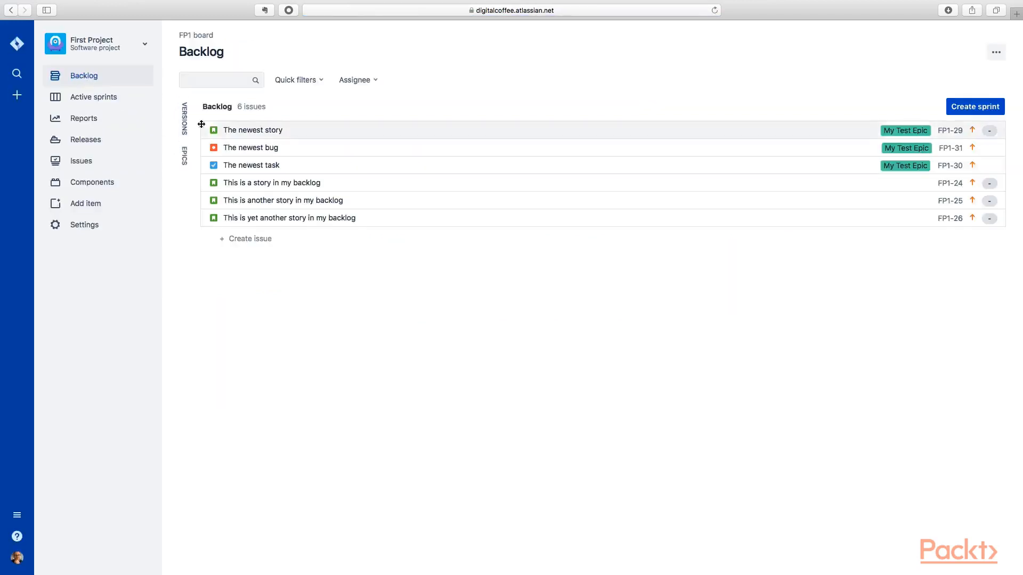
left_click(184, 121)
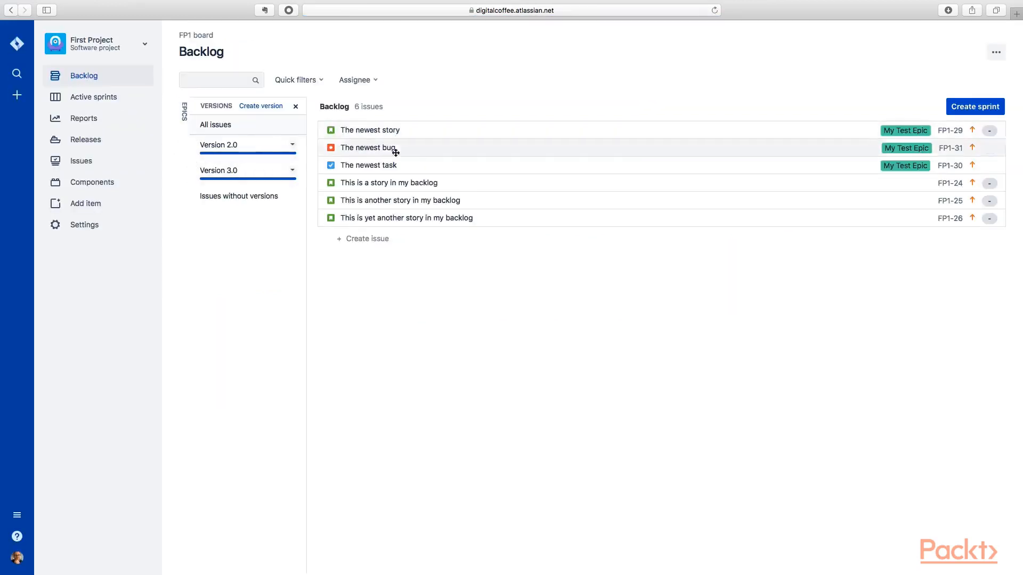
mouse_move(383, 165)
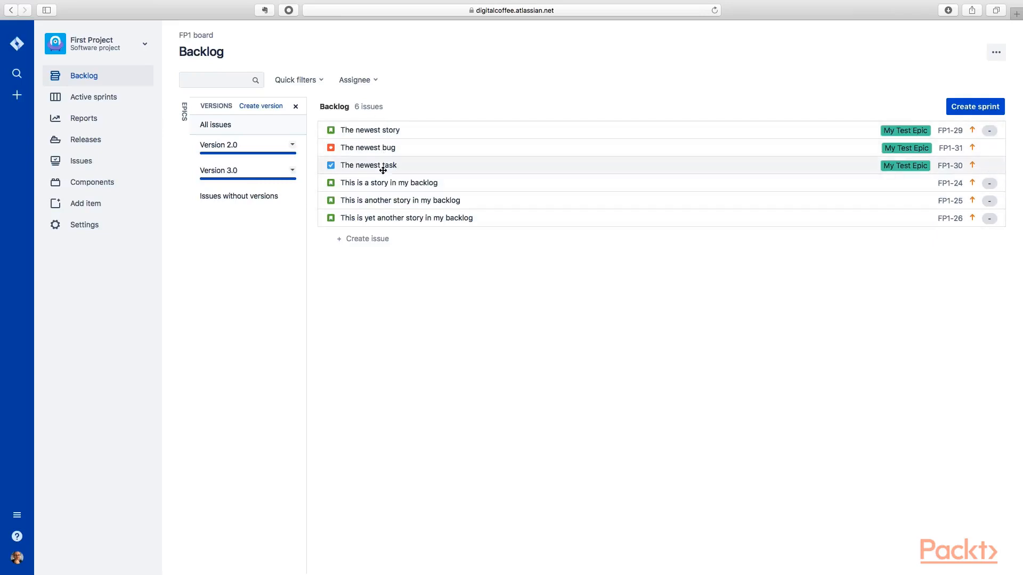
left_click(185, 112)
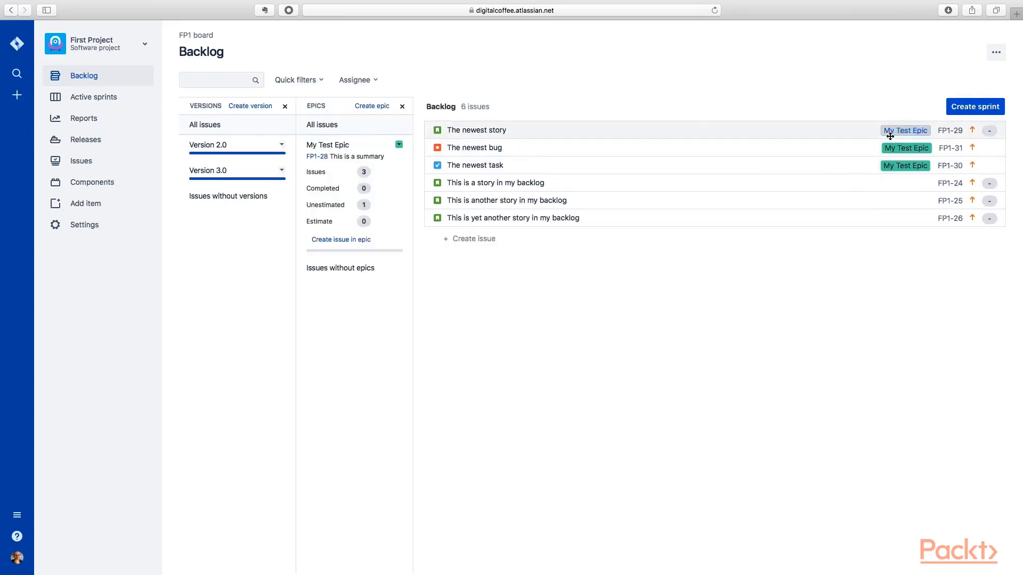
mouse_move(900, 165)
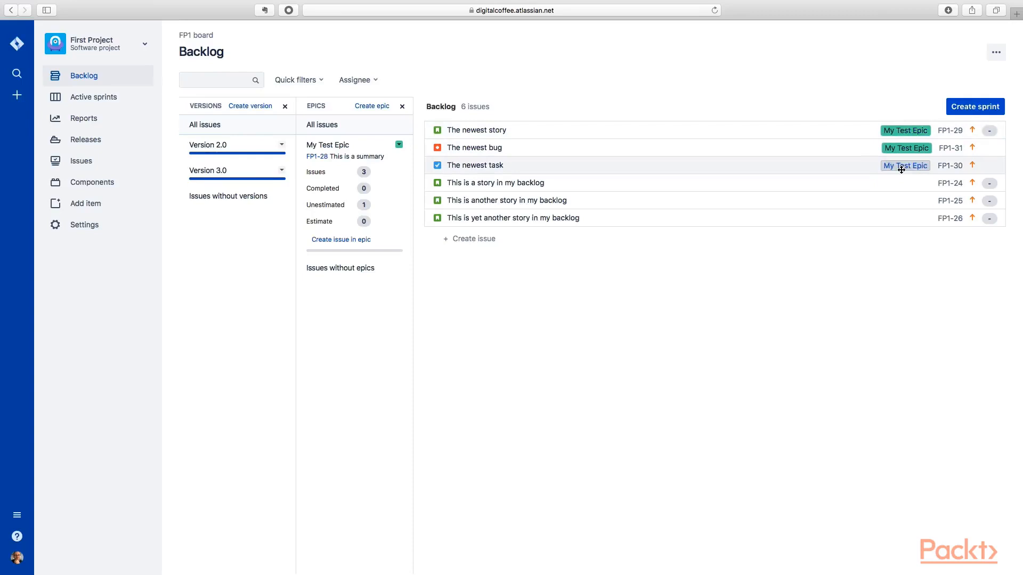
left_click_drag(476, 129, 247, 153)
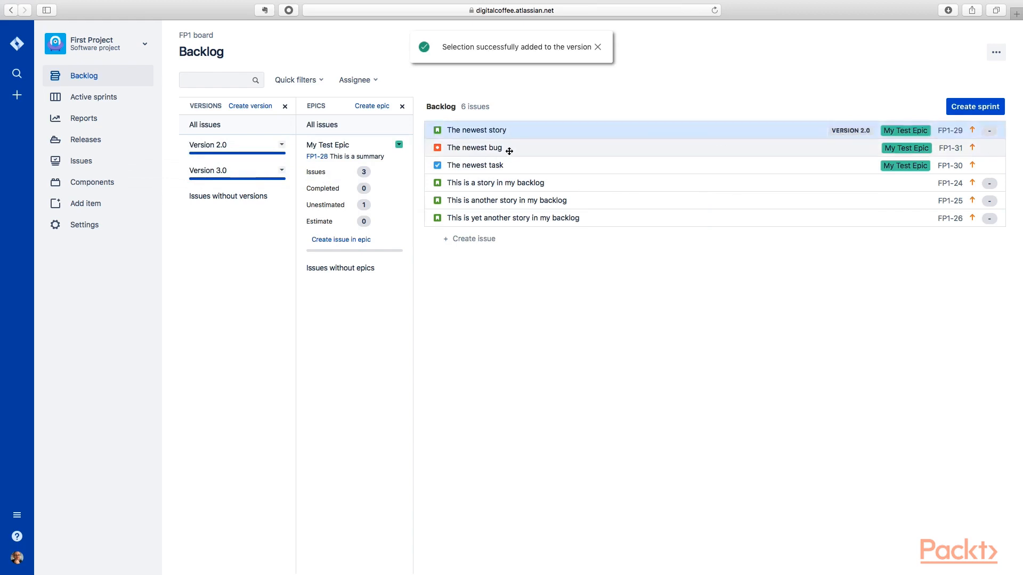
left_click(475, 147)
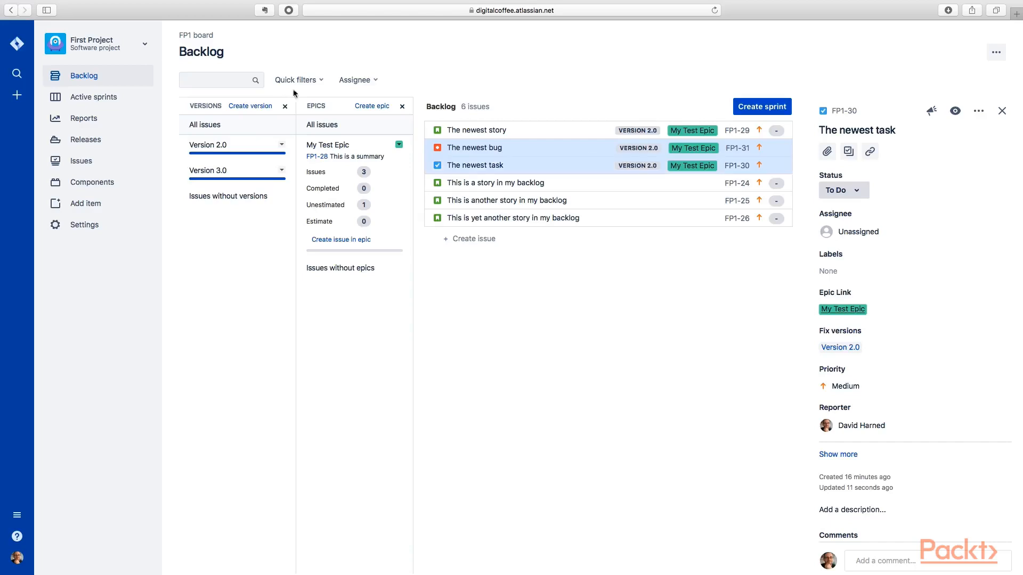
Check that My Test Component has one issue, then go back to the FP1 backlog.
left_click(295, 79)
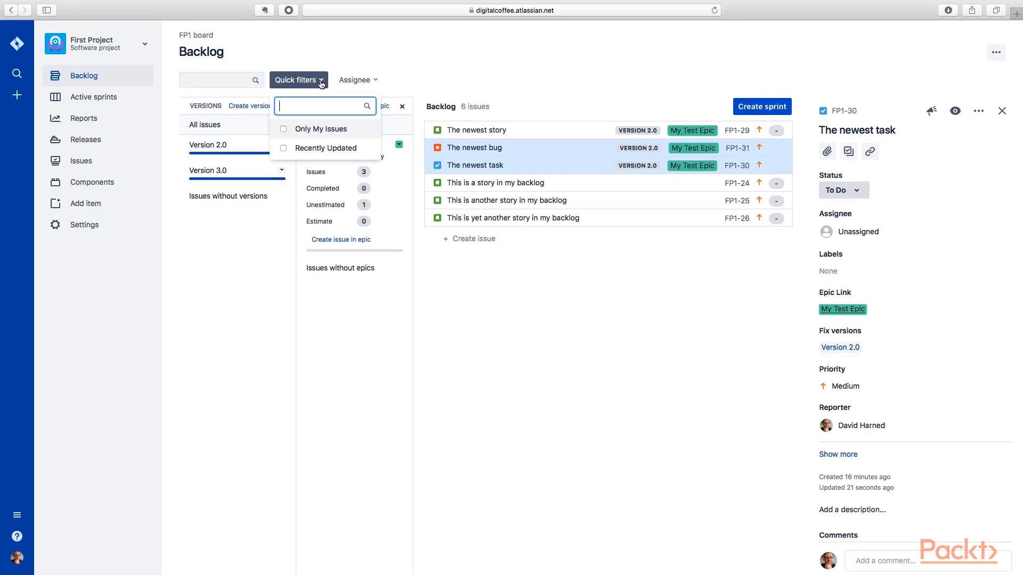
left_click(354, 79)
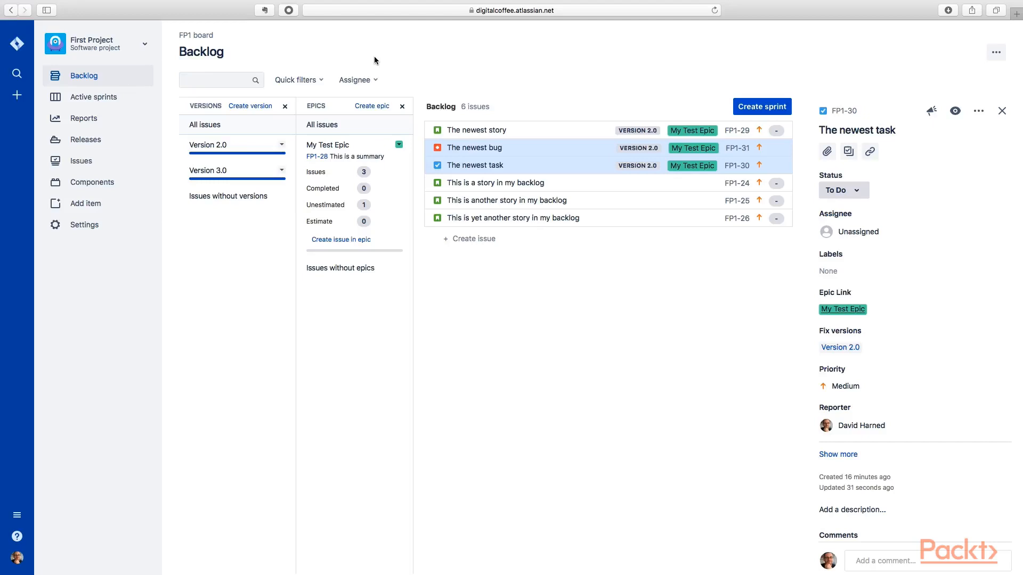
left_click(91, 182)
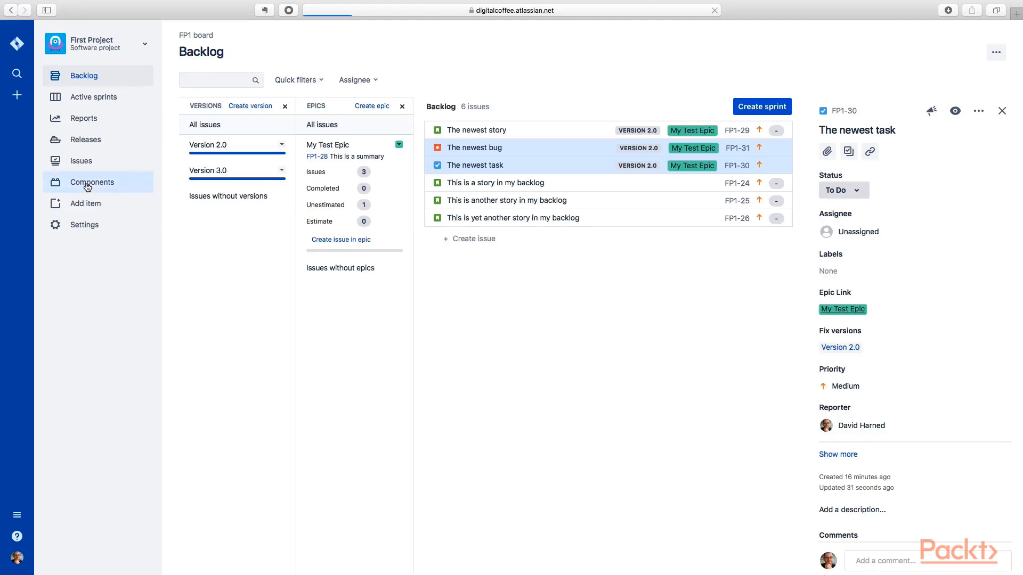
left_click(91, 182)
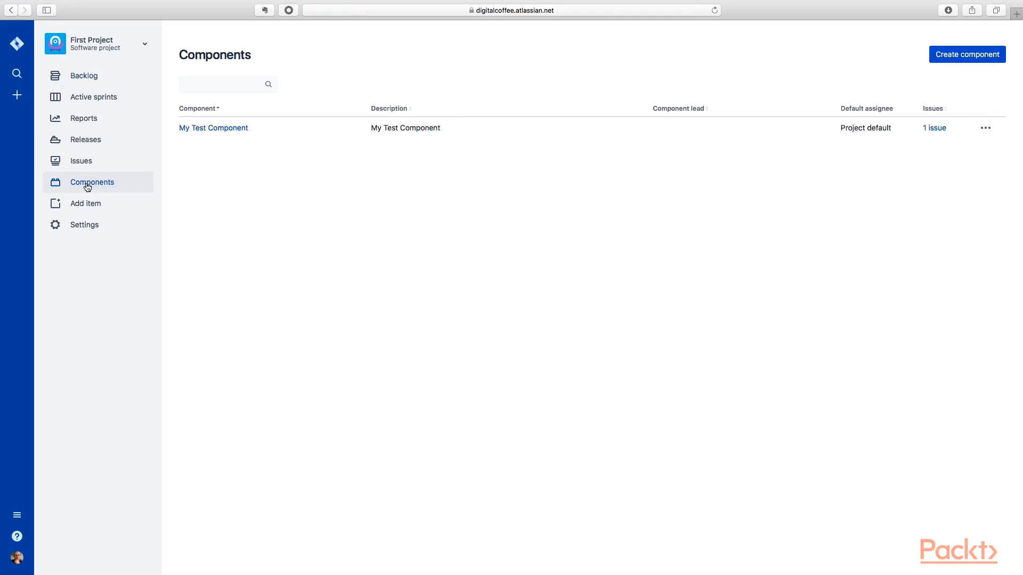
mouse_move(384, 145)
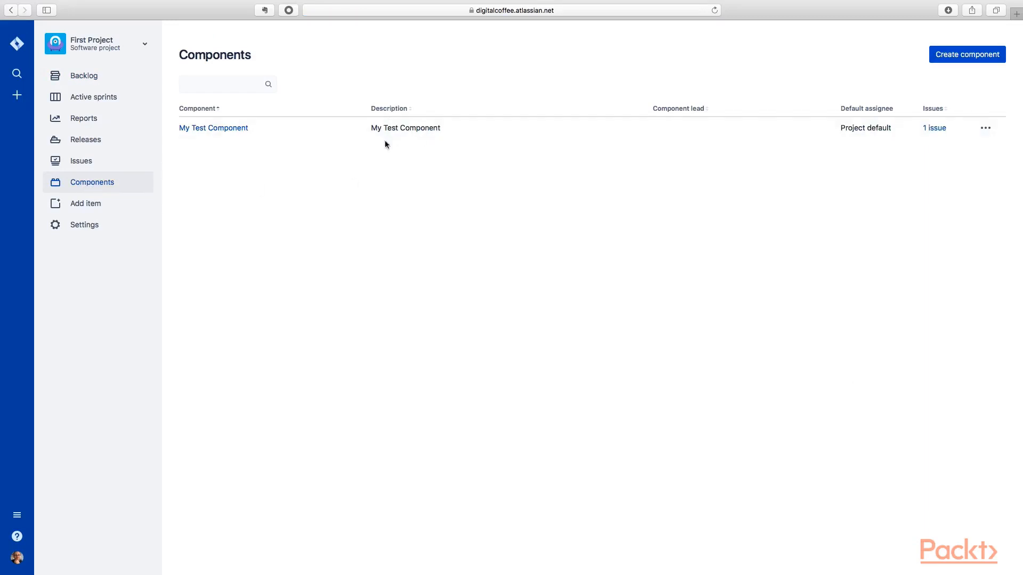
mouse_move(85, 161)
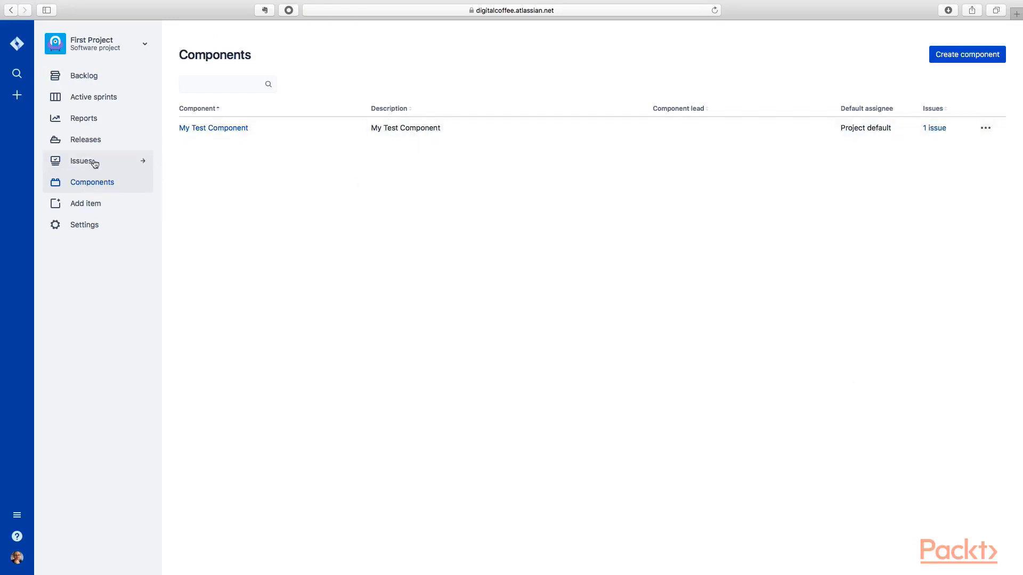
mouse_move(83, 75)
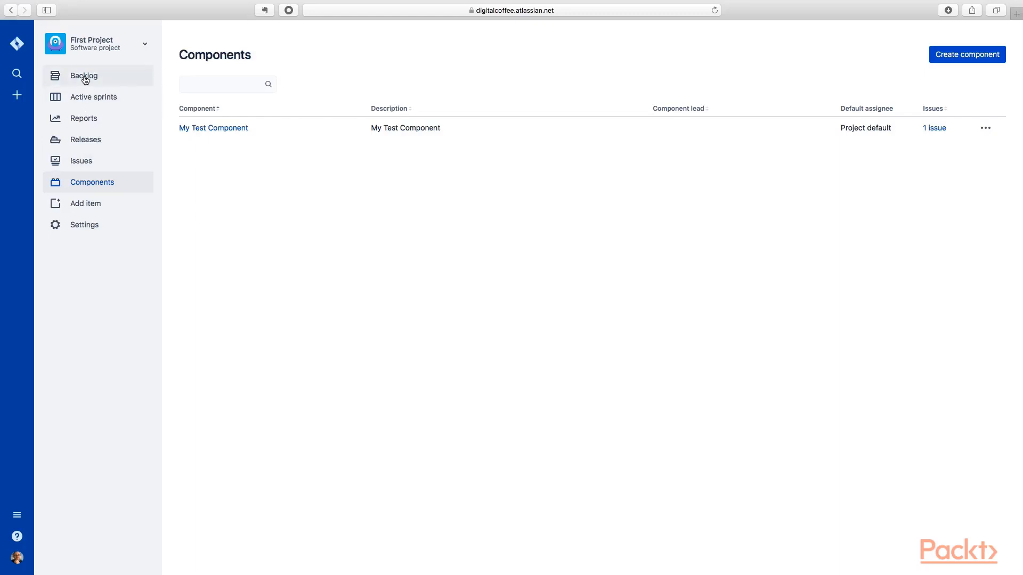
left_click(83, 75)
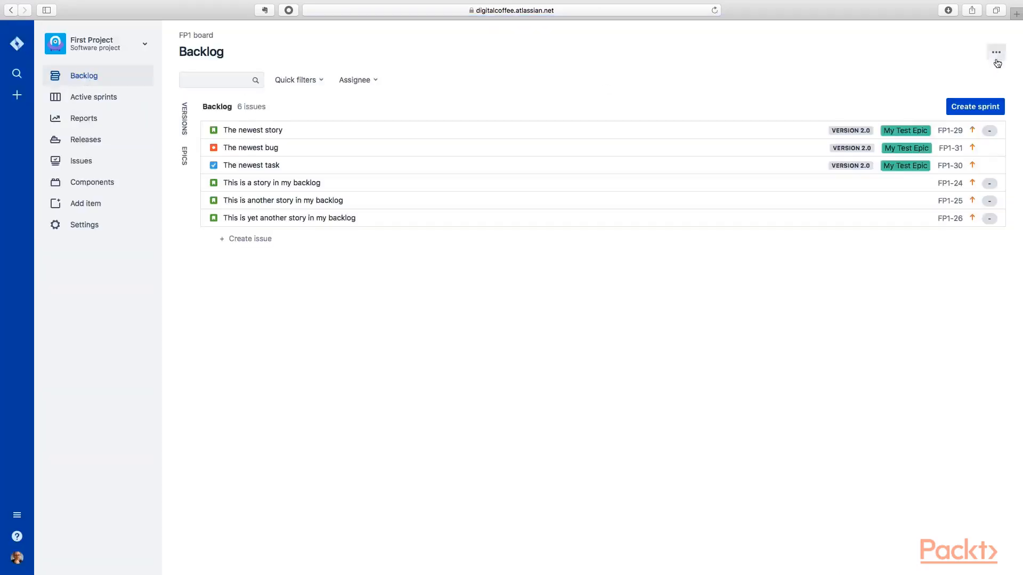
left_click(996, 53)
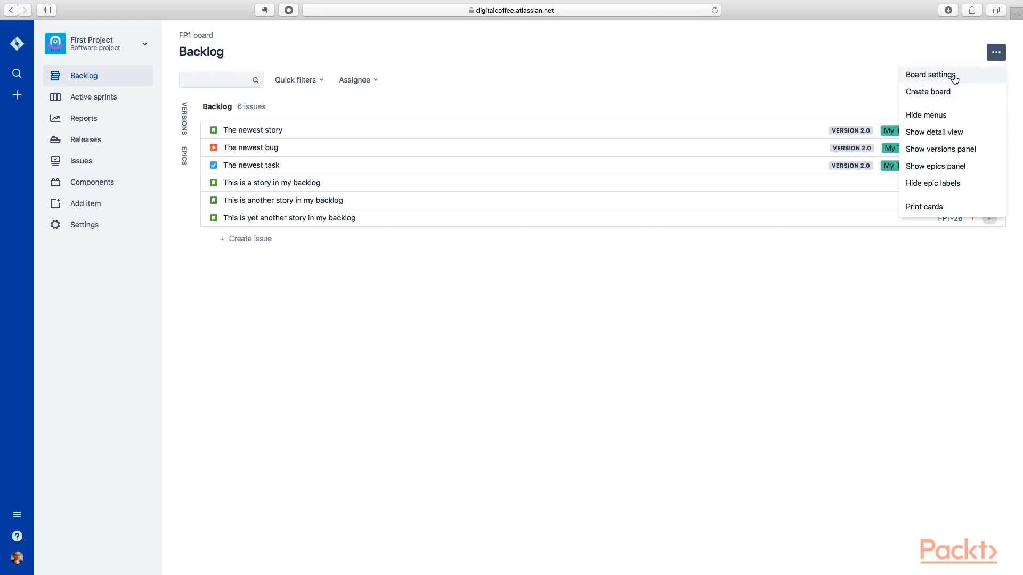
Add a 'Test Component' quick filter with query component = "My Test Component".
left_click(929, 75)
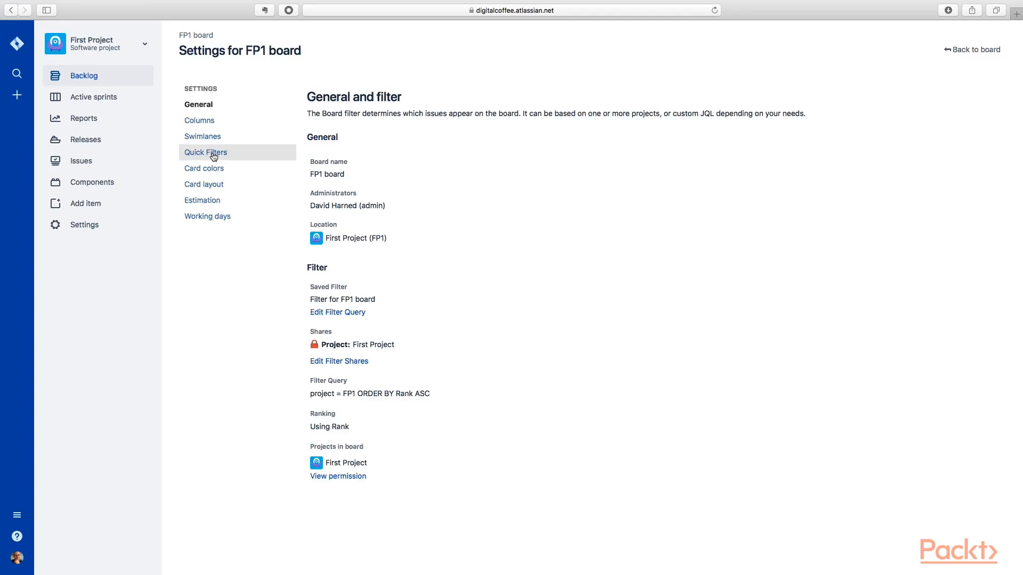
left_click(205, 152)
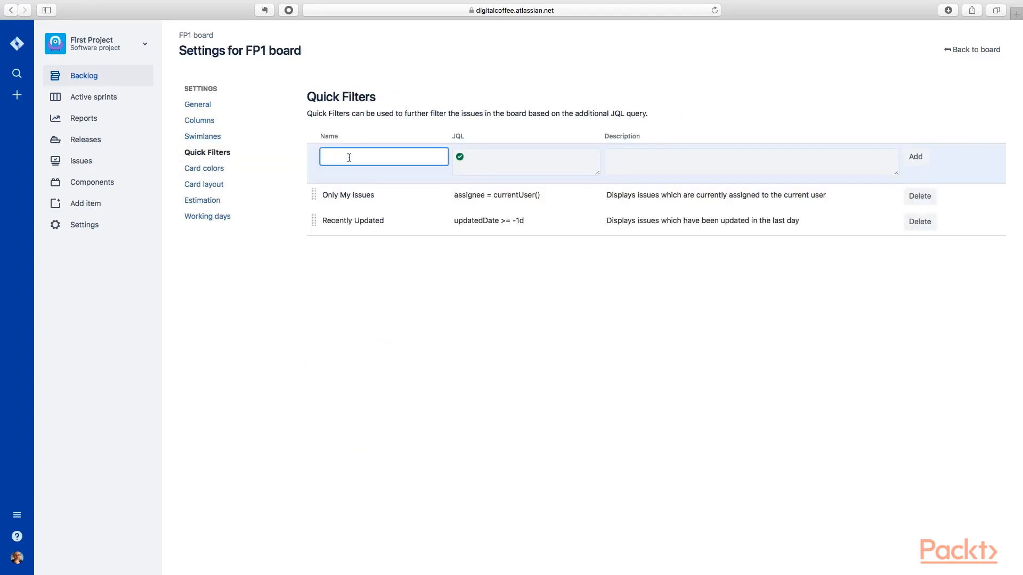
type("Test Component")
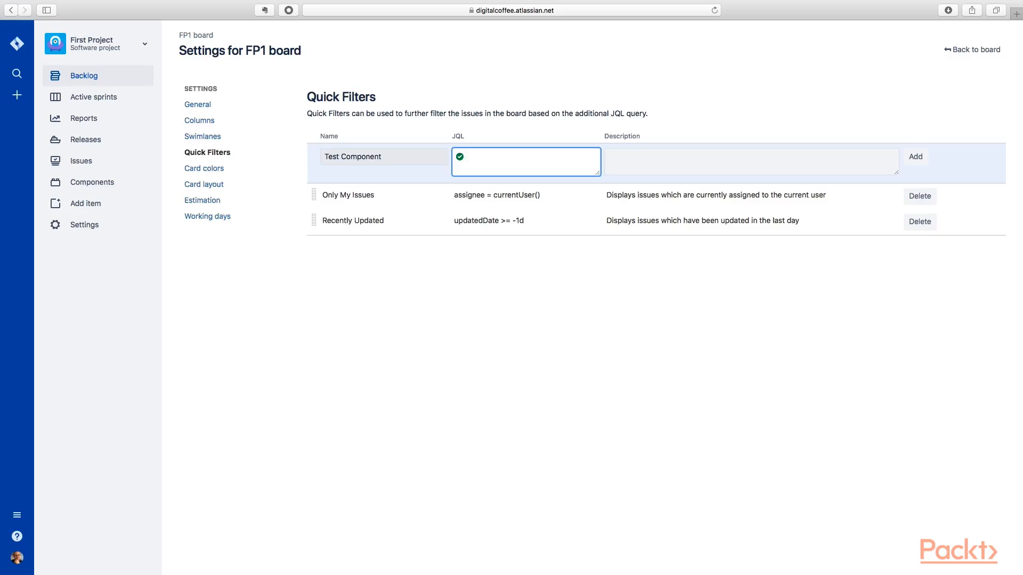
type("component")
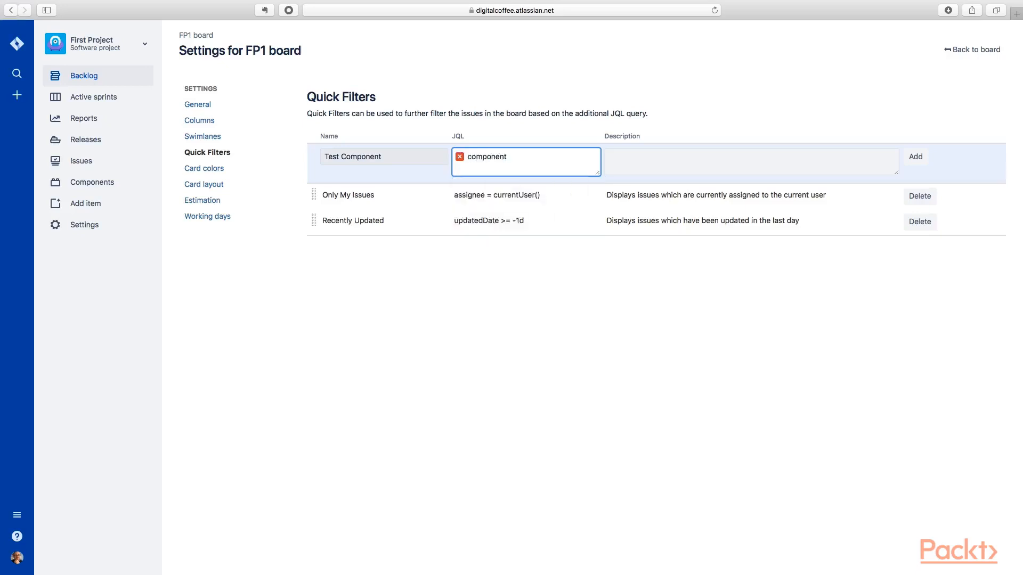
type("=")
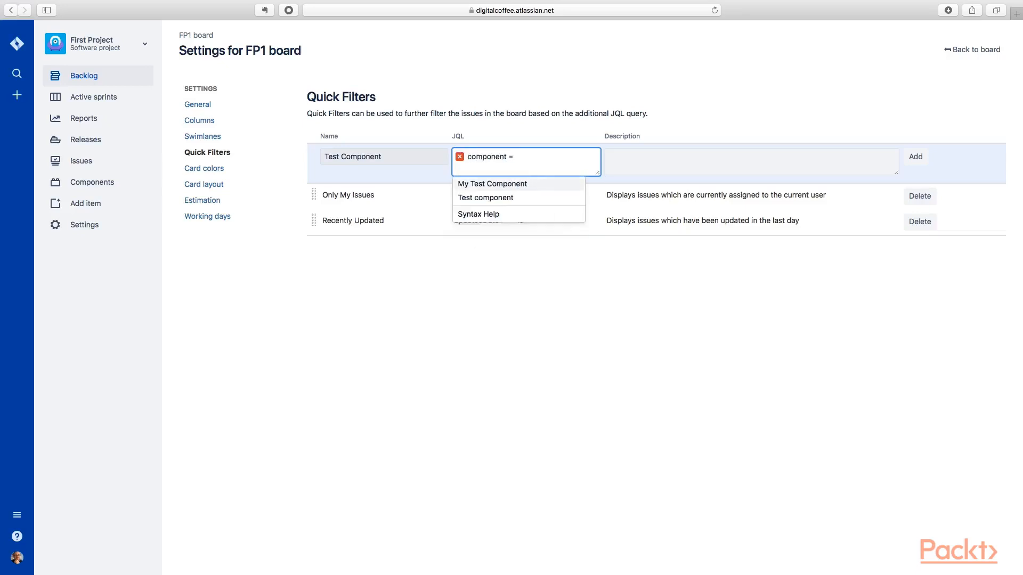
left_click(492, 183)
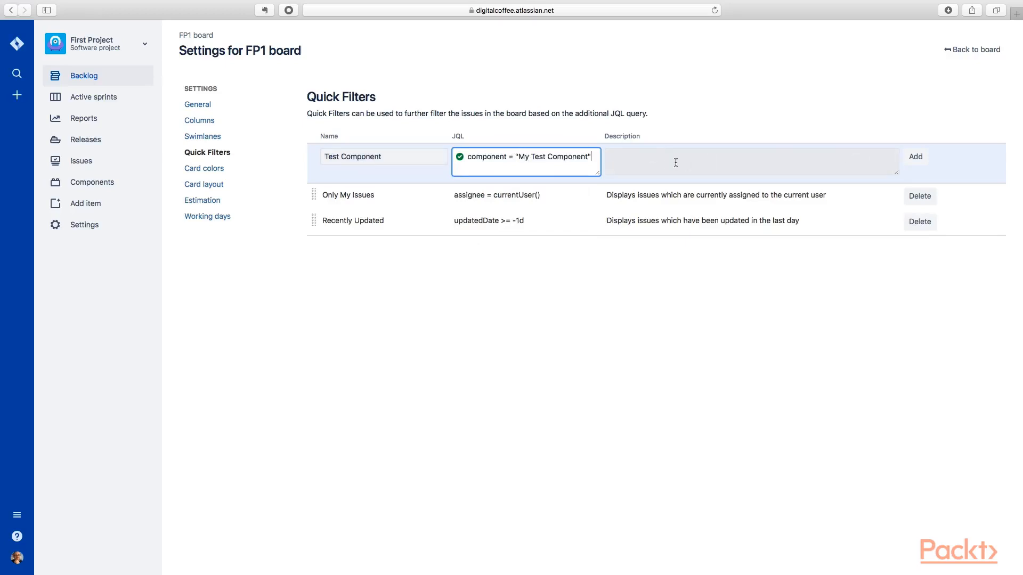
left_click(914, 156)
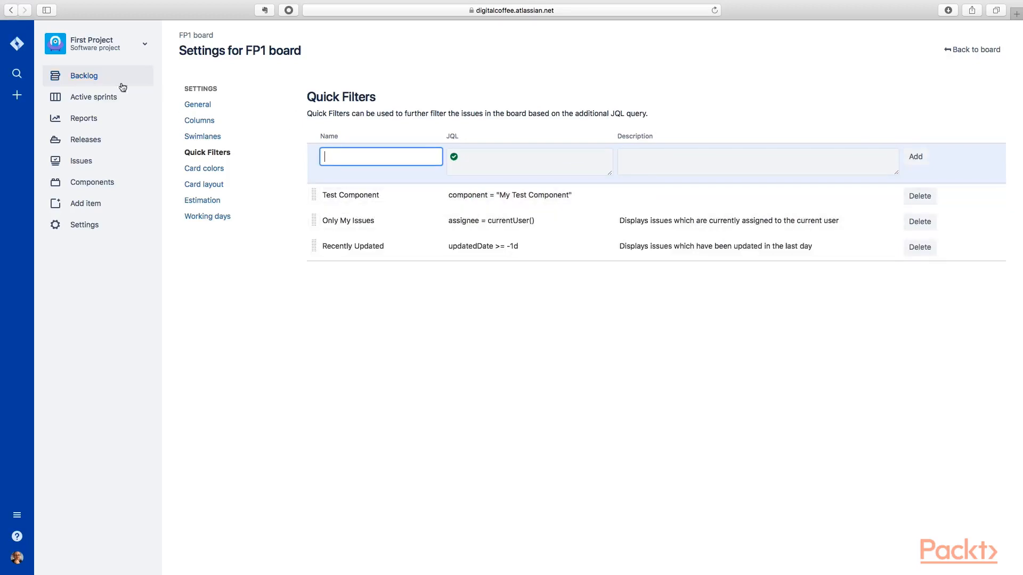
Apply the Test Component quick filter and view The newest story's details.
left_click(84, 75)
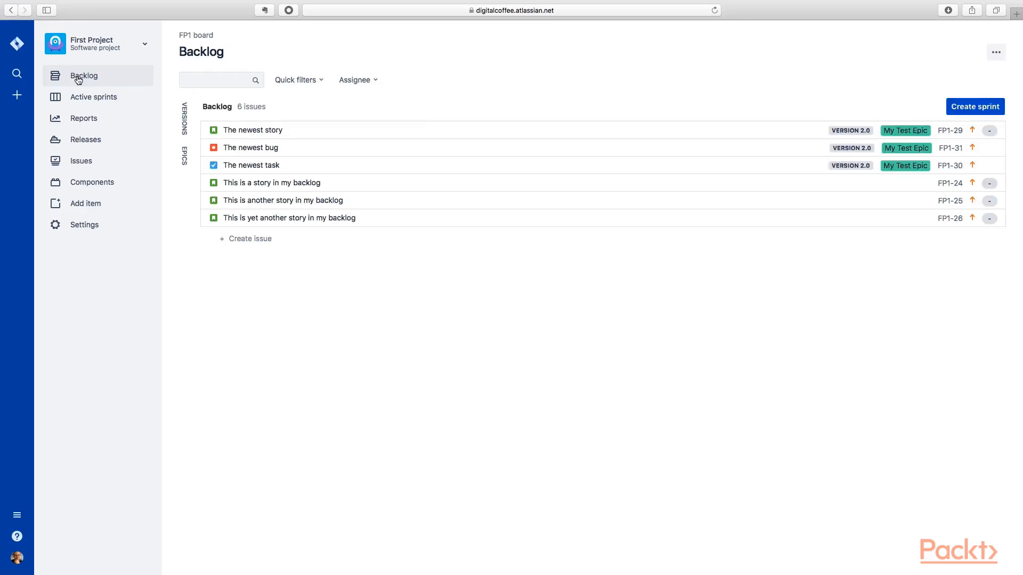
left_click(296, 80)
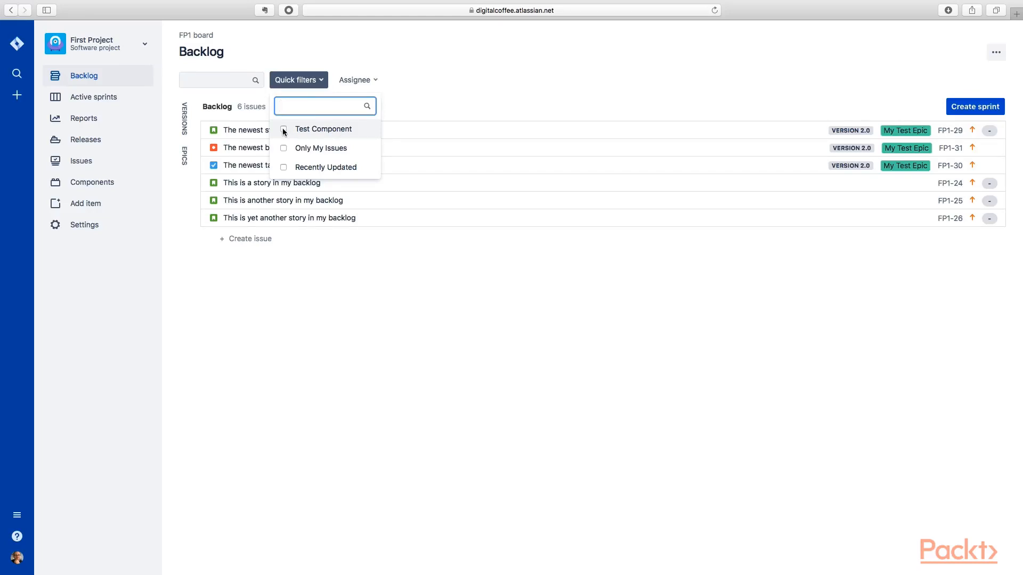
left_click(283, 129)
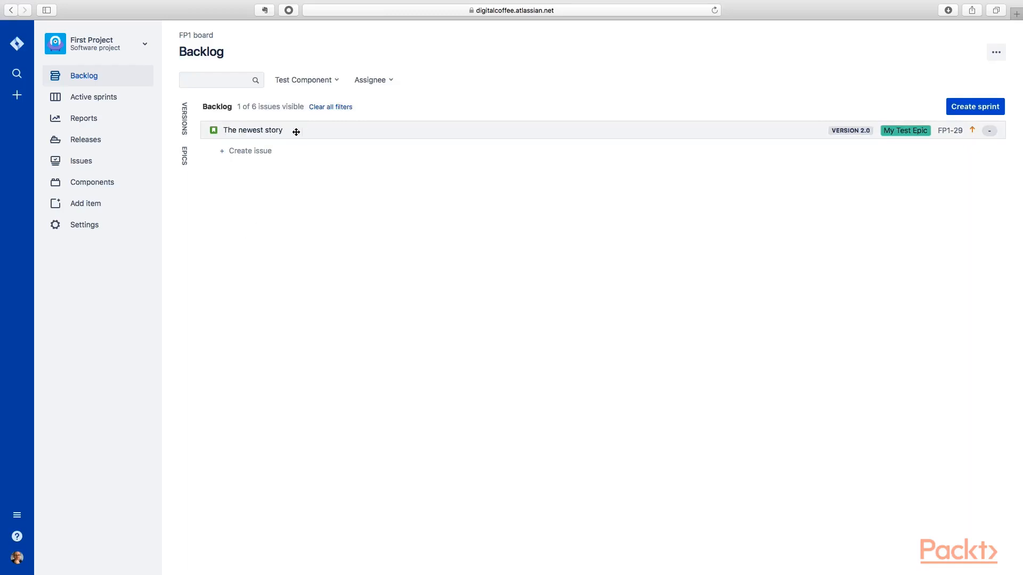
left_click(253, 130)
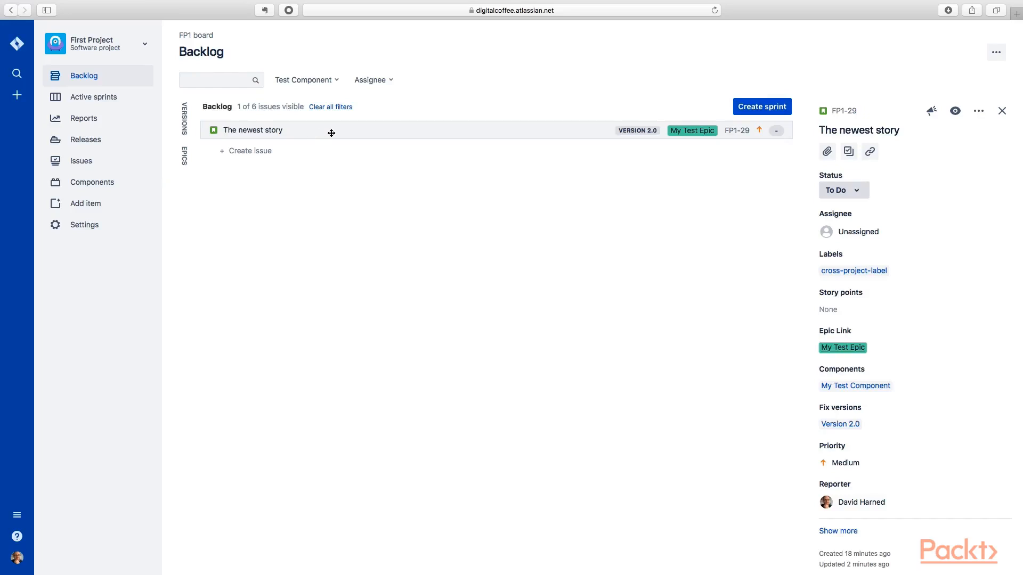
Clear all filters to show six issues and create Sample Sprint 3.
left_click(331, 106)
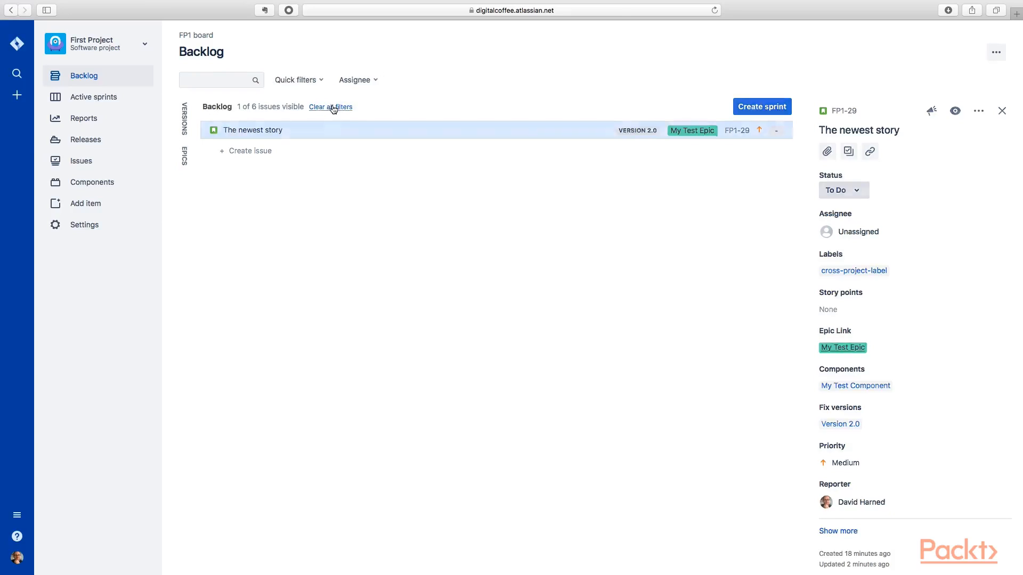
left_click(330, 107)
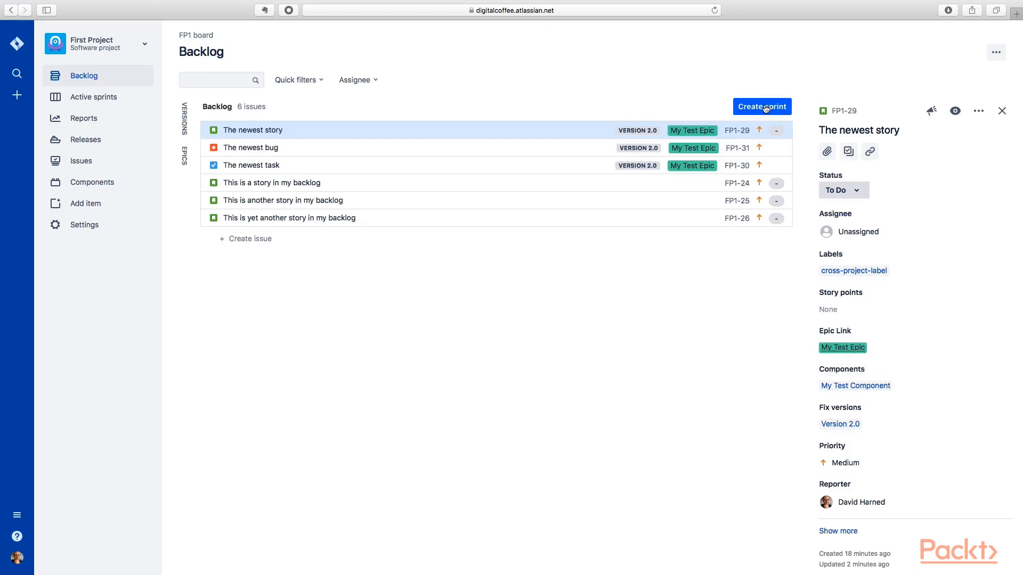
left_click(761, 107)
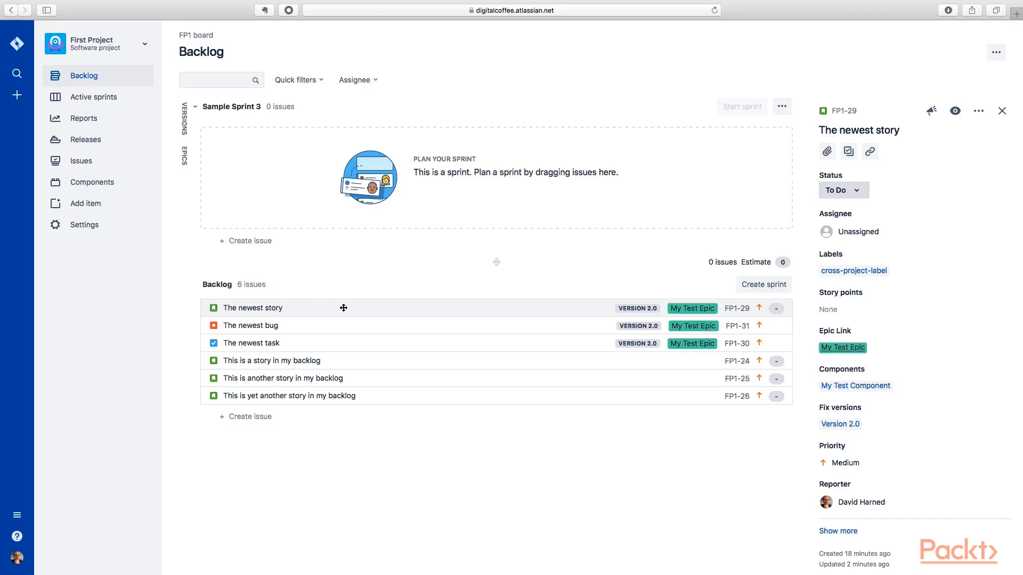
mouse_move(349, 307)
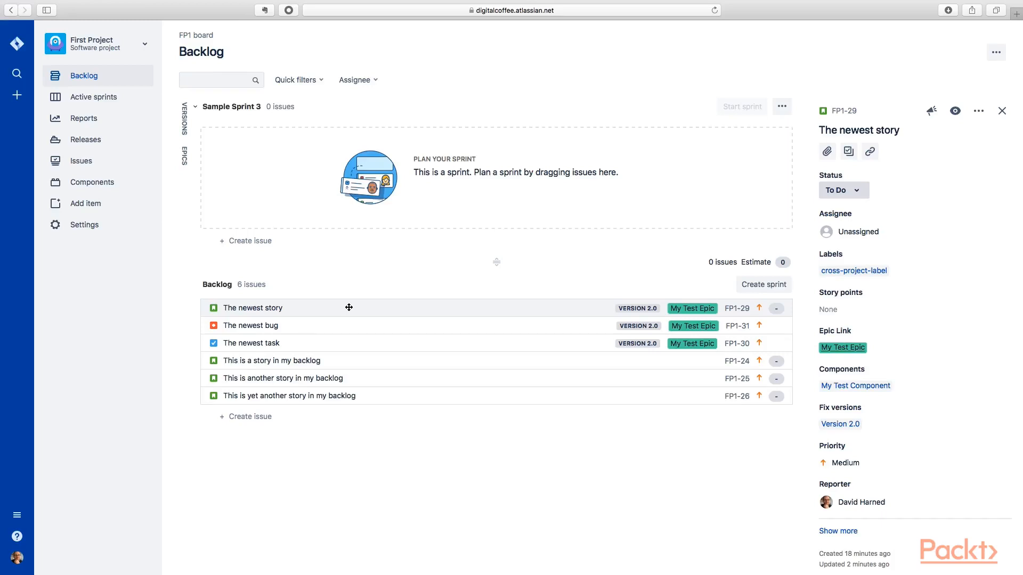
mouse_move(337, 348)
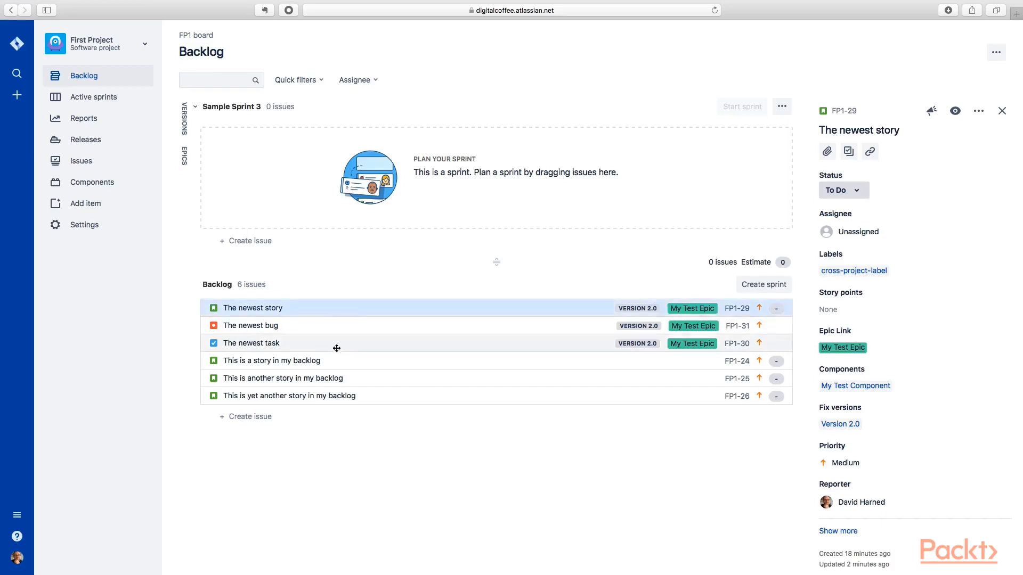
Move the newest story, bug and task into Sample Sprint 3 and rename it Ready.
left_click(250, 343)
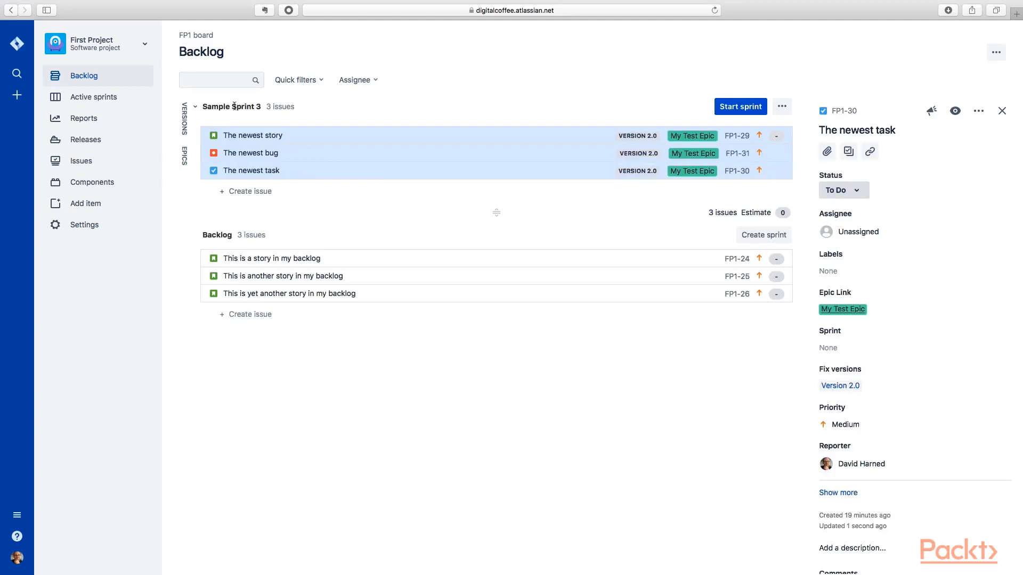
left_click(782, 107)
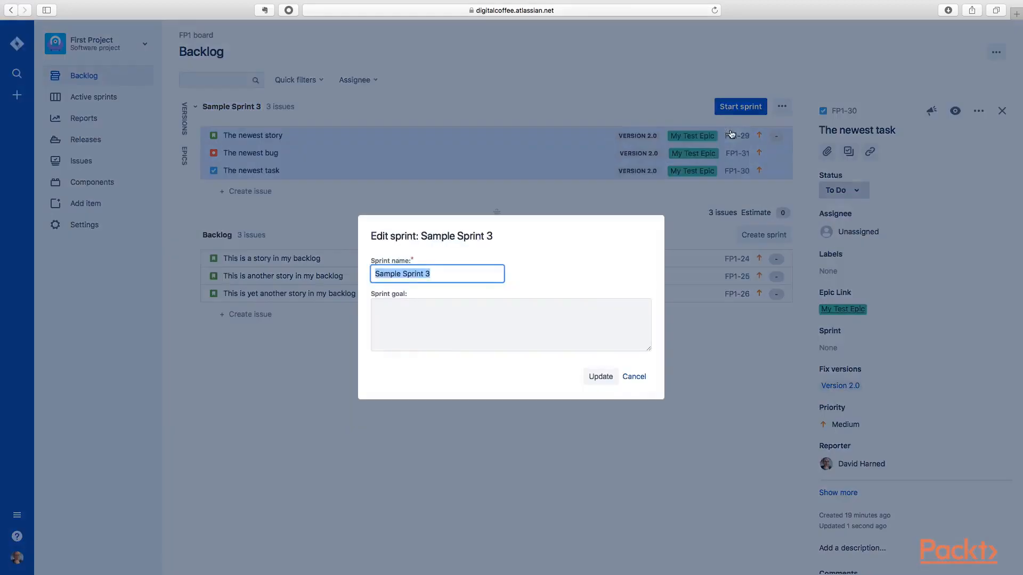
type("Ready")
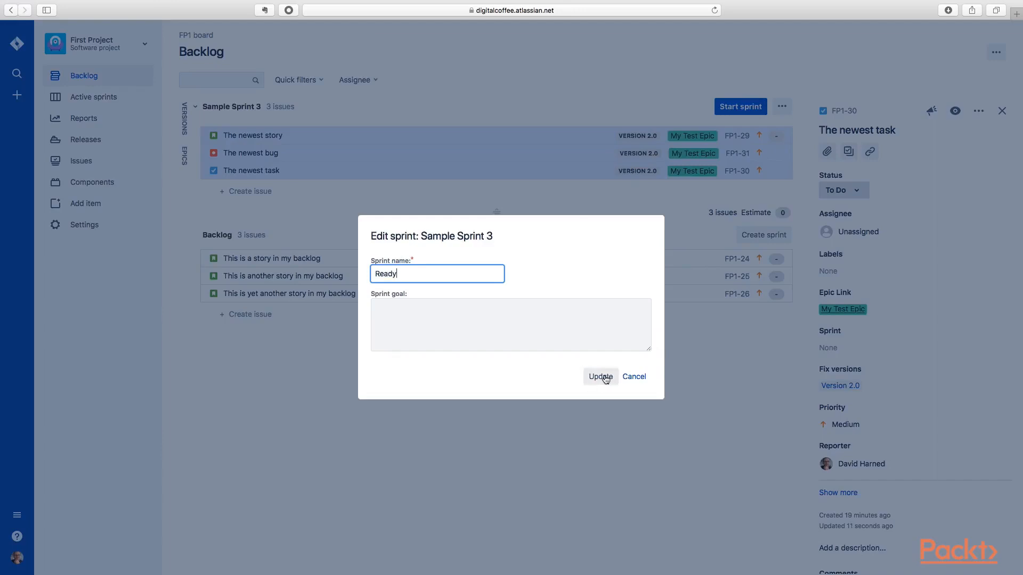
left_click(599, 376)
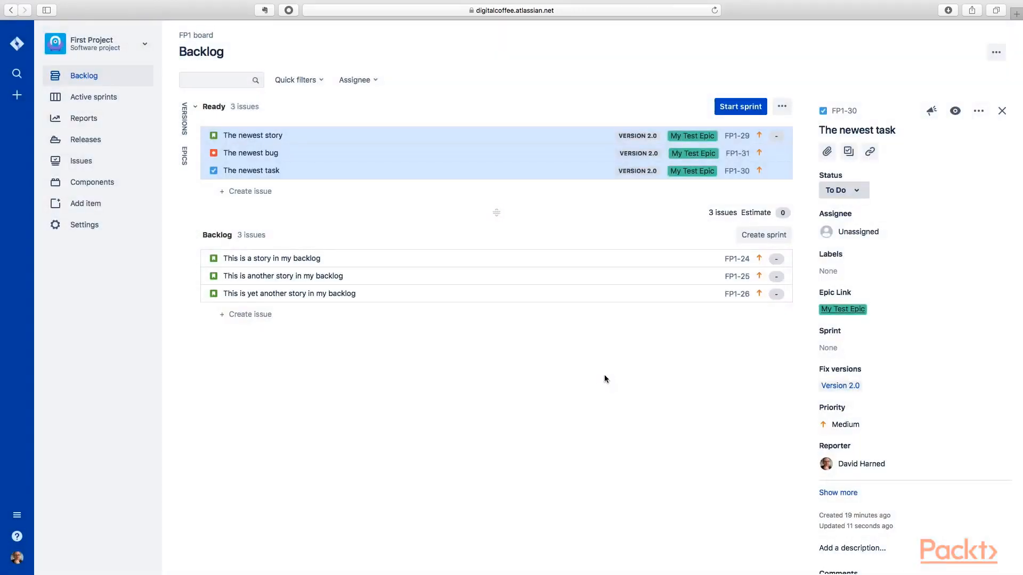